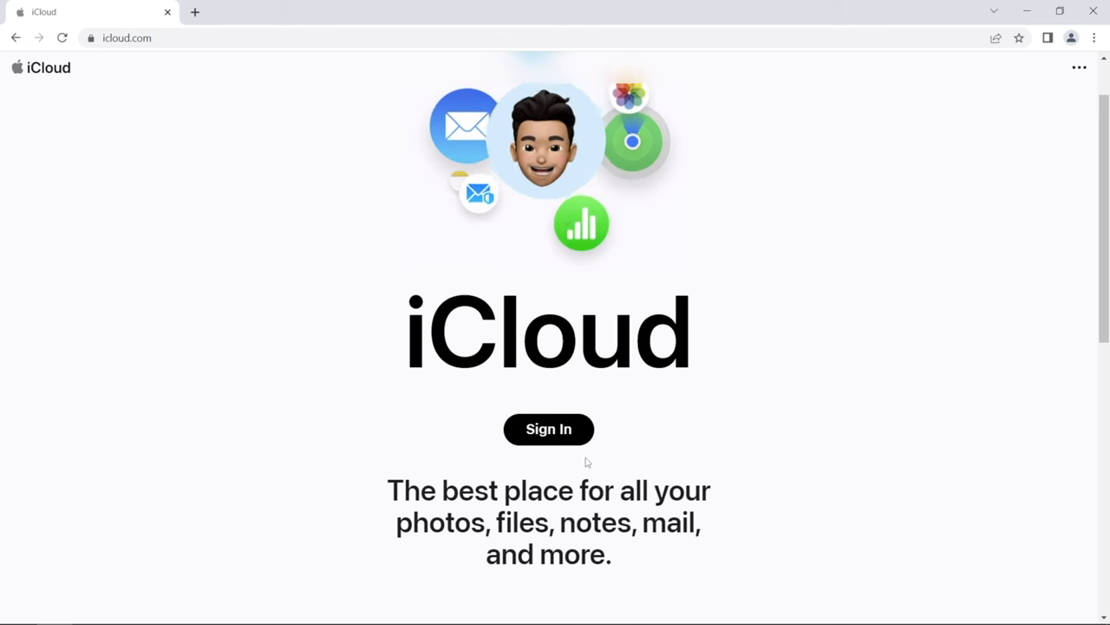
Step: Sign in to iCloud to reach the photo library for Mar 8–14, 2023
left_click(548, 428)
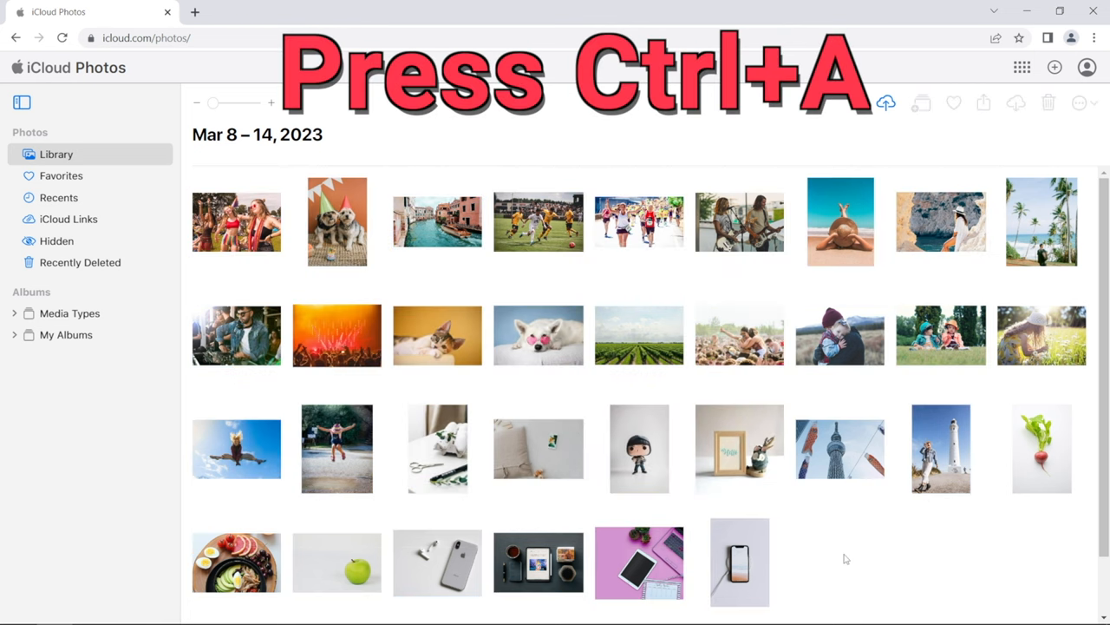
Step: Select every photo in the library with Ctrl+A
key("ctrl+a")
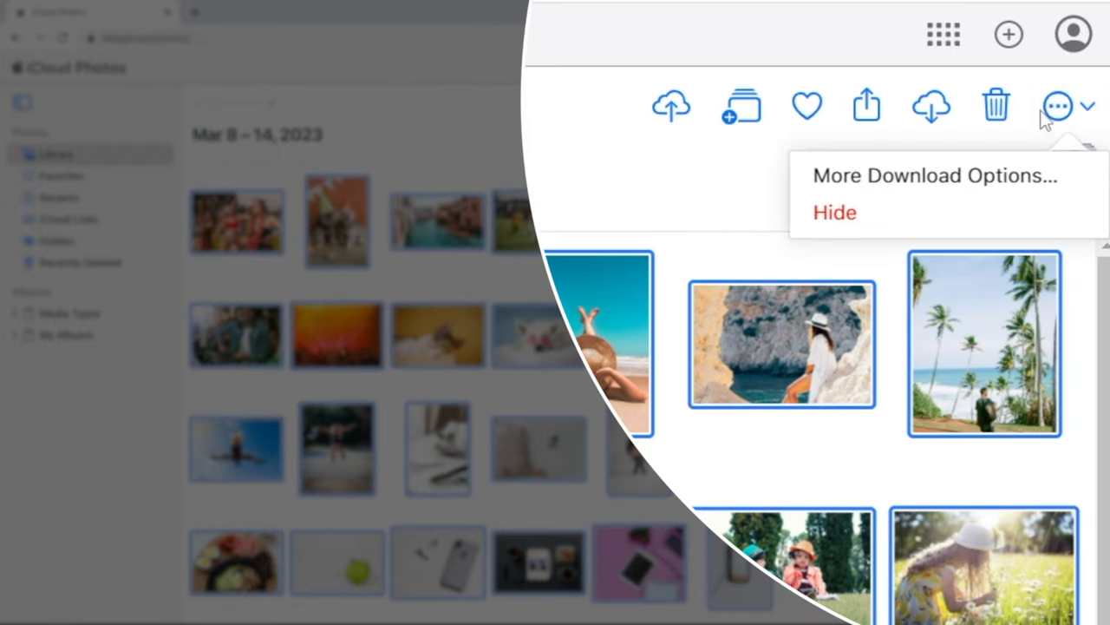
Step: Download the 33 selected photos as Unmodified Originals
left_click(934, 174)
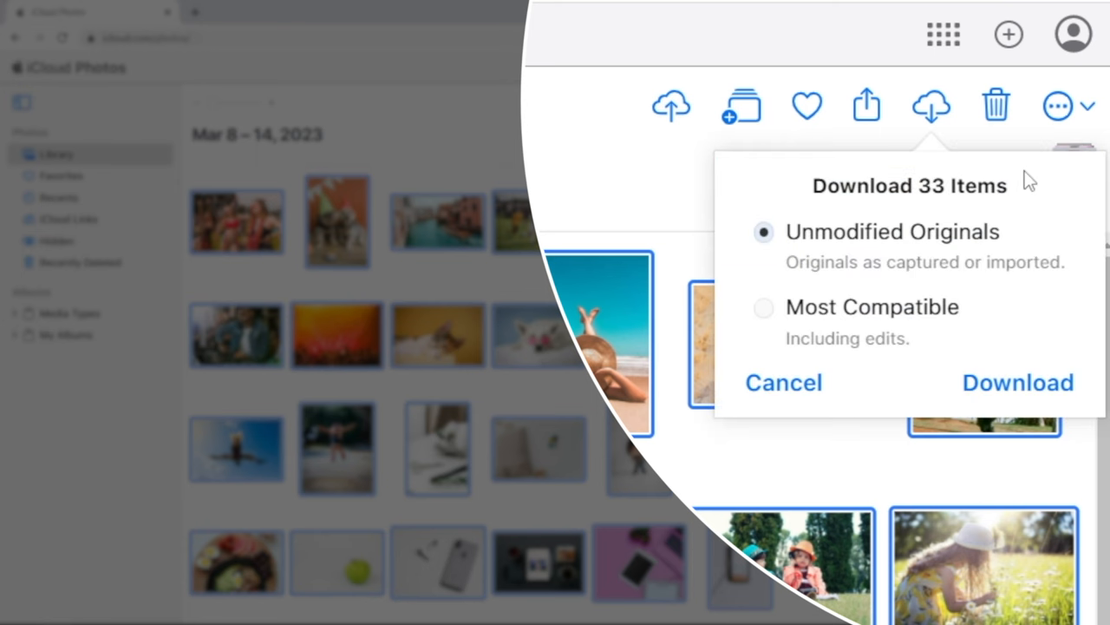
mouse_move(971, 348)
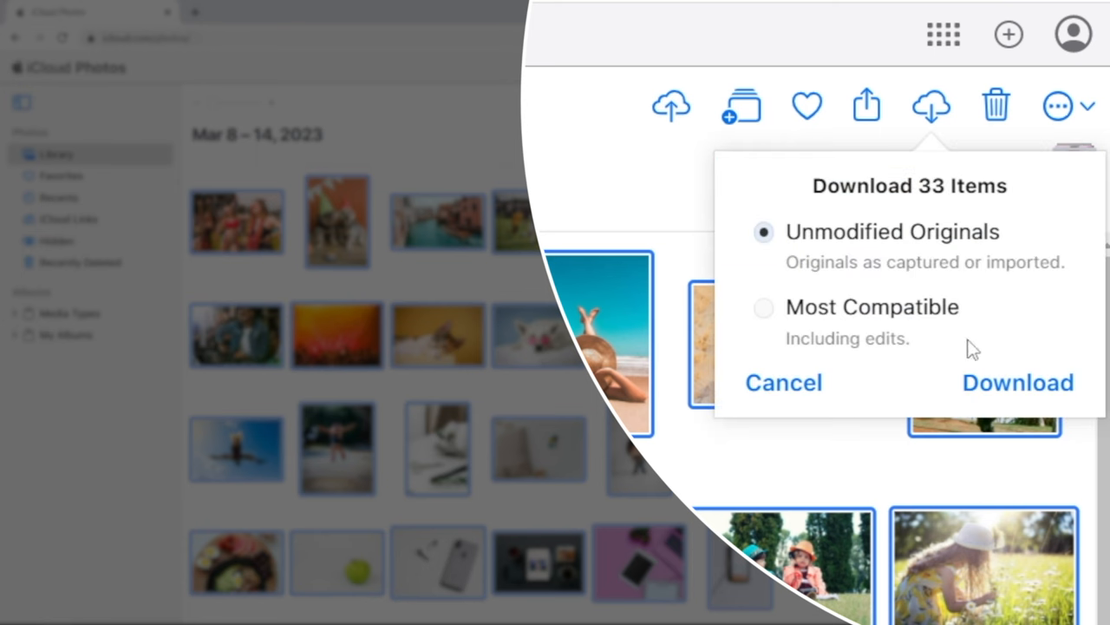
mouse_move(1041, 390)
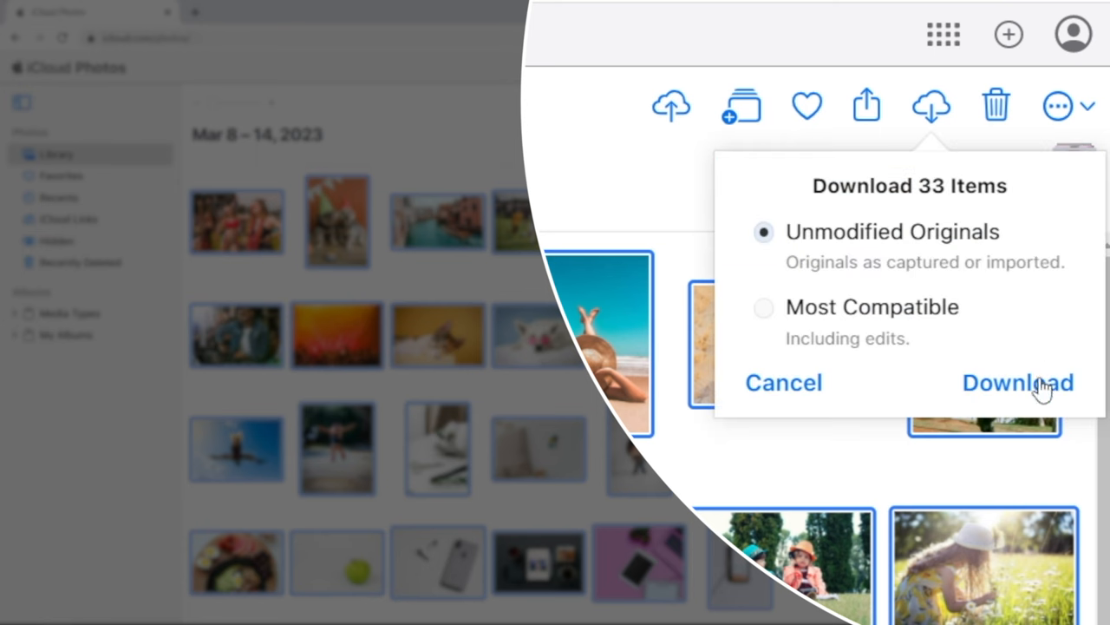
left_click(1017, 382)
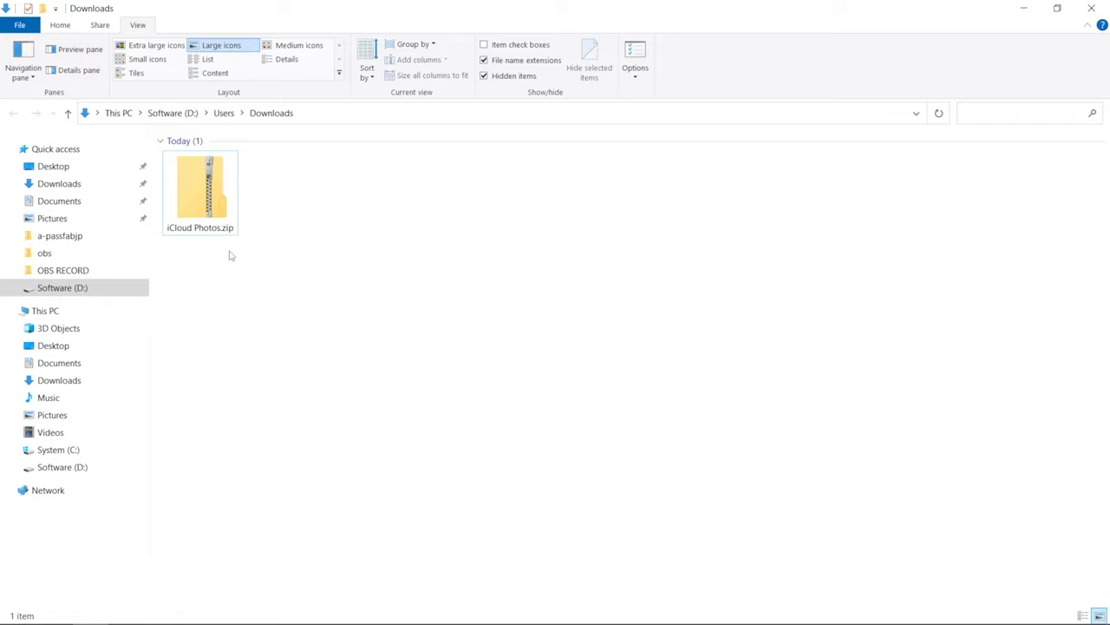
Step: Extract iCloud Photos.zip into the Downloads\iCloud Photos folder
right_click(200, 191)
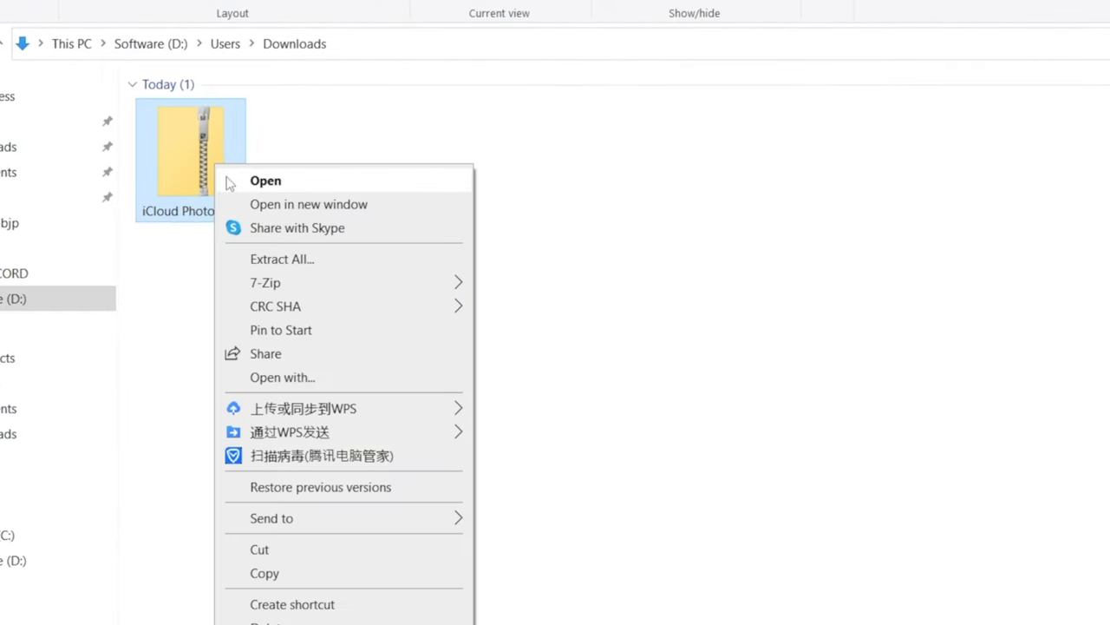
left_click(281, 258)
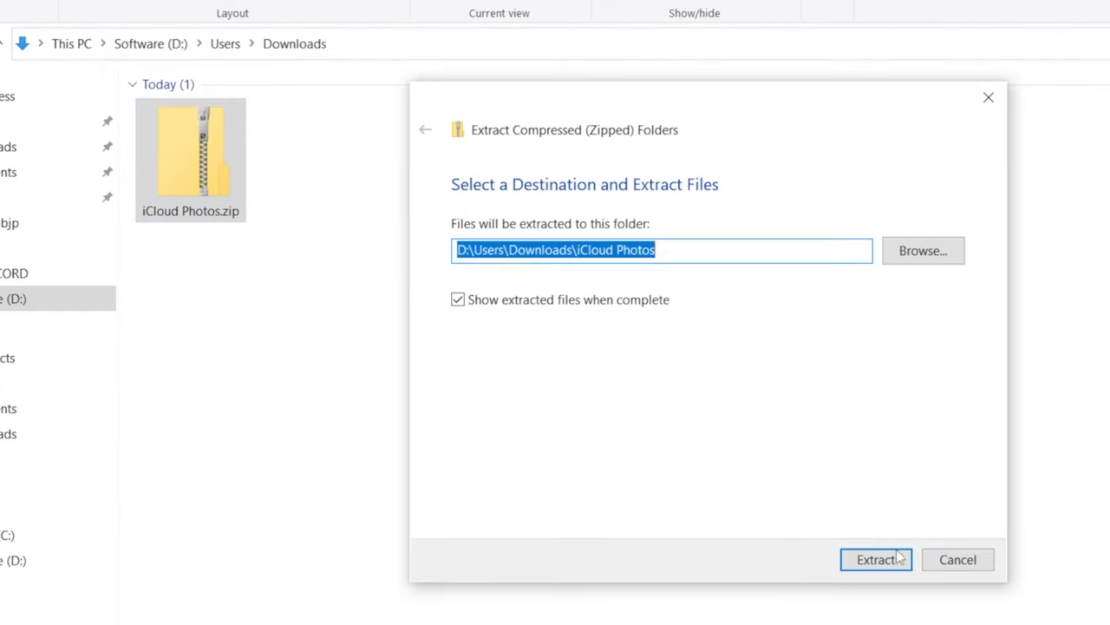
left_click(875, 558)
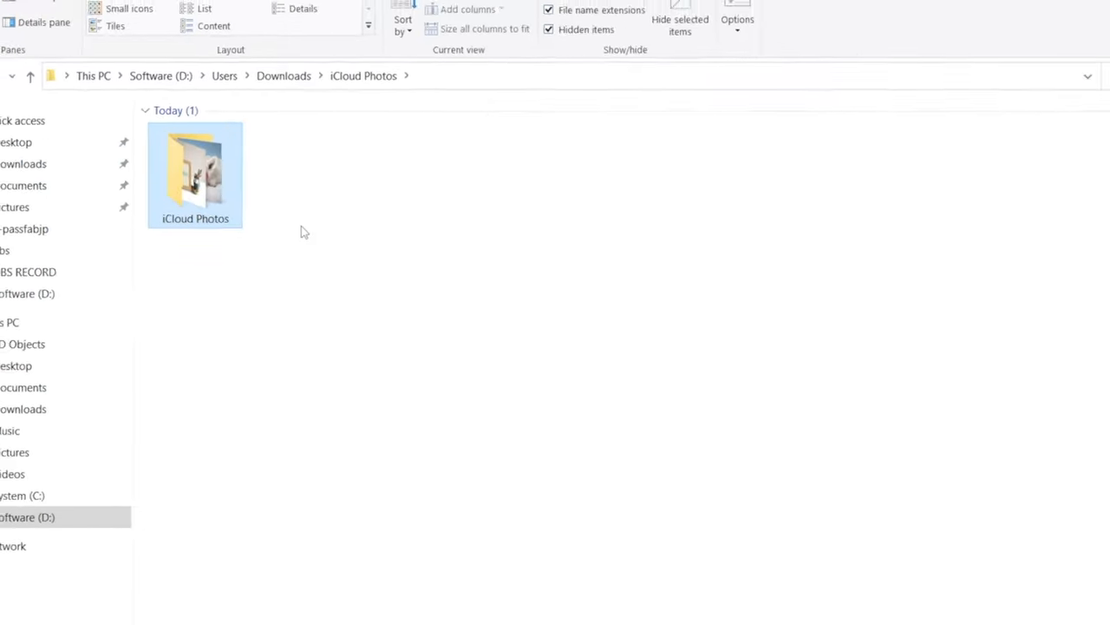
Step: Open the dog-with-pink-sunglasses photo from the extracted folder in the viewer
double_click(195, 173)
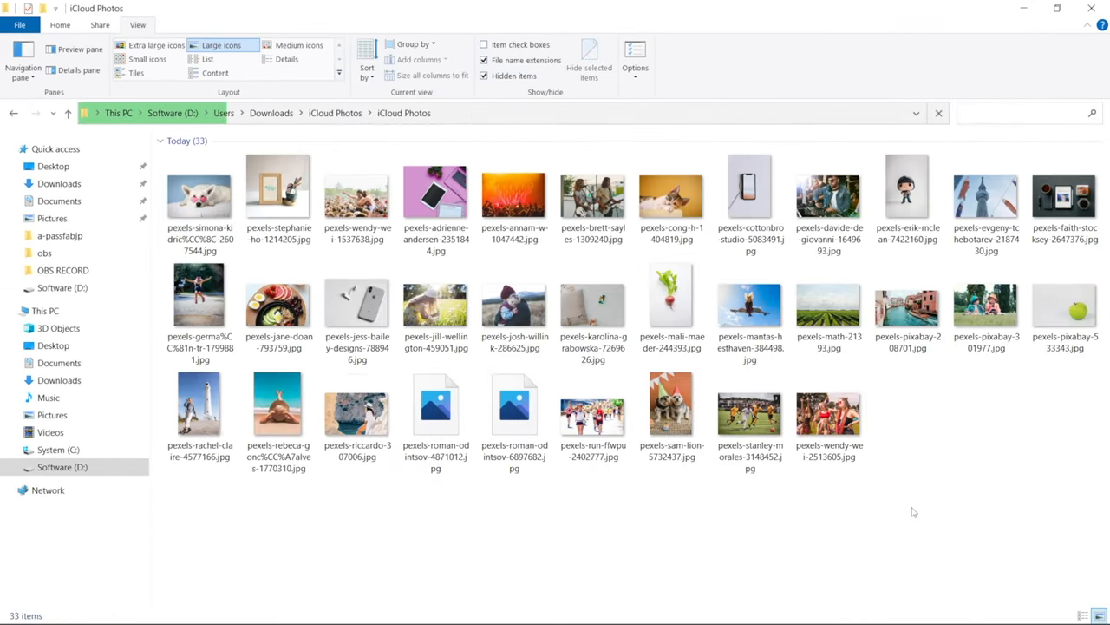
double_click(198, 193)
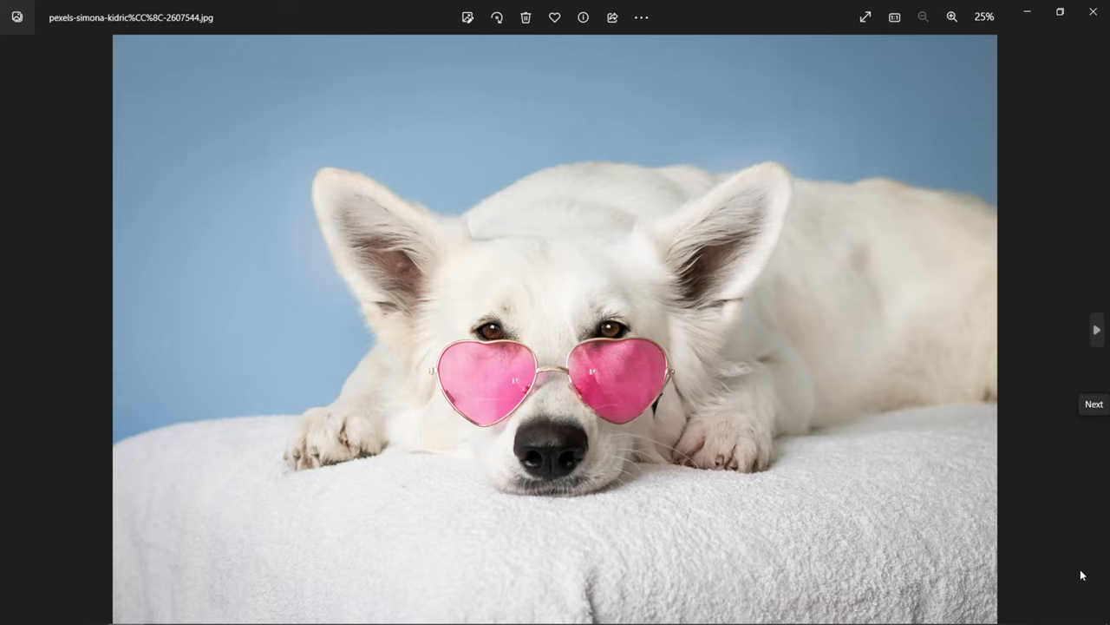